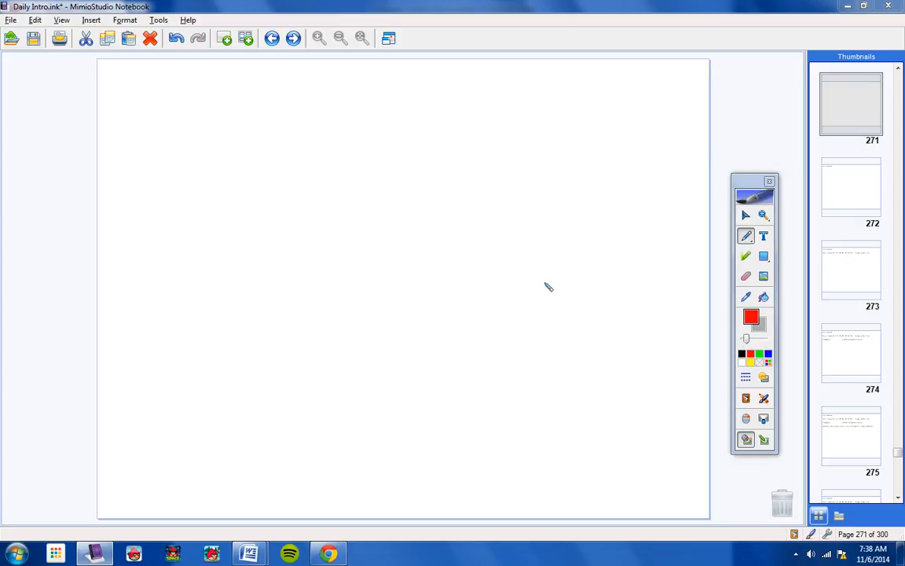
{"action": "mouse_move", "coordinate": [475, 16]}
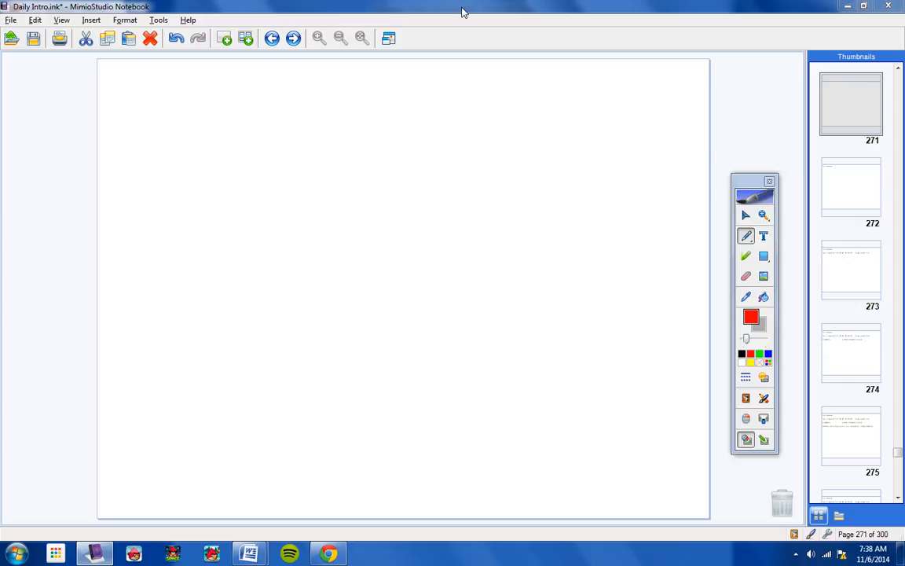
Advance to the slide announcing tomorrow's quiz and the page 245 homework.
{"action": "left_click", "coordinate": [852, 104]}
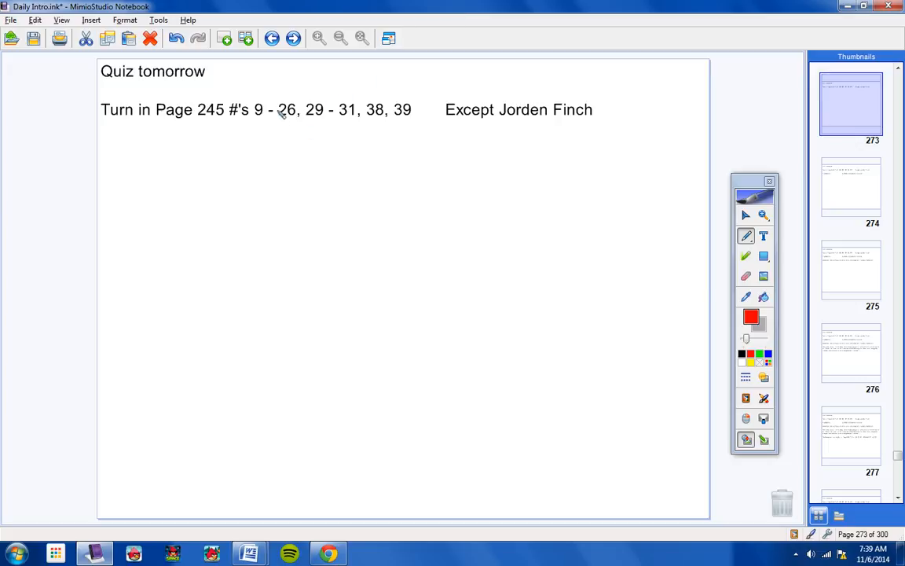
Handwrite 'Tues' in red pen beside the 'Quiz tomorrow' note.
{"action": "left_click", "coordinate": [362, 38]}
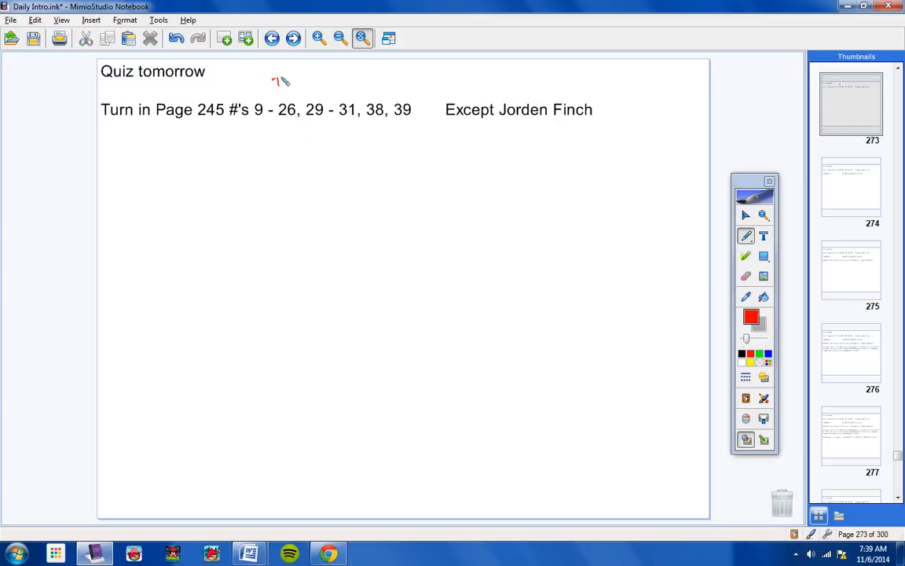
{"action": "left_click_drag", "start_coordinate": [273, 82], "coordinate": [297, 87]}
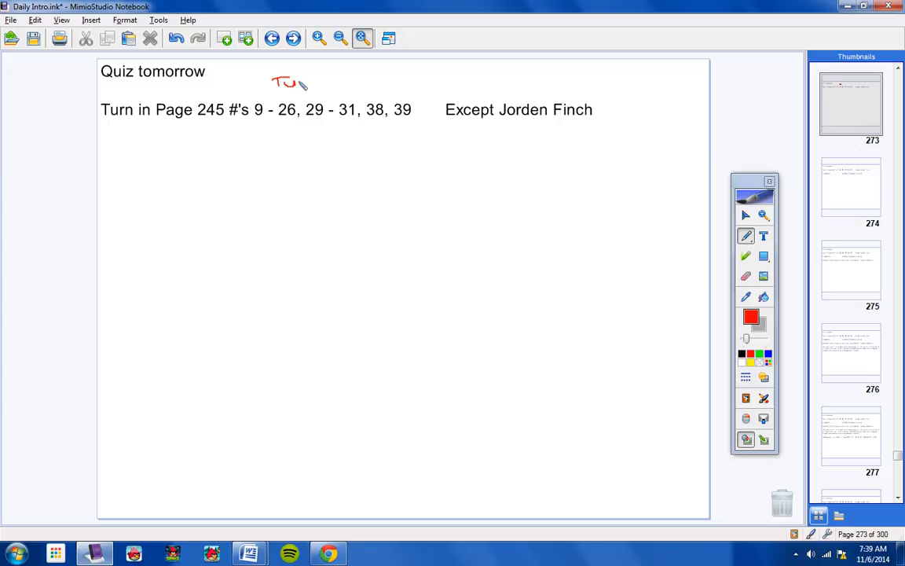
{"action": "left_click_drag", "start_coordinate": [296, 82], "coordinate": [318, 82]}
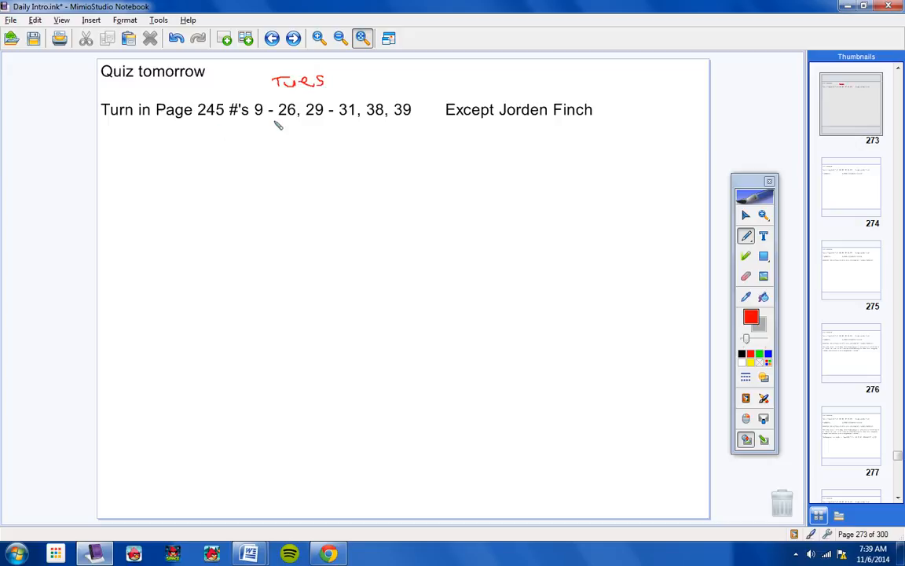
{"action": "mouse_move", "coordinate": [327, 129]}
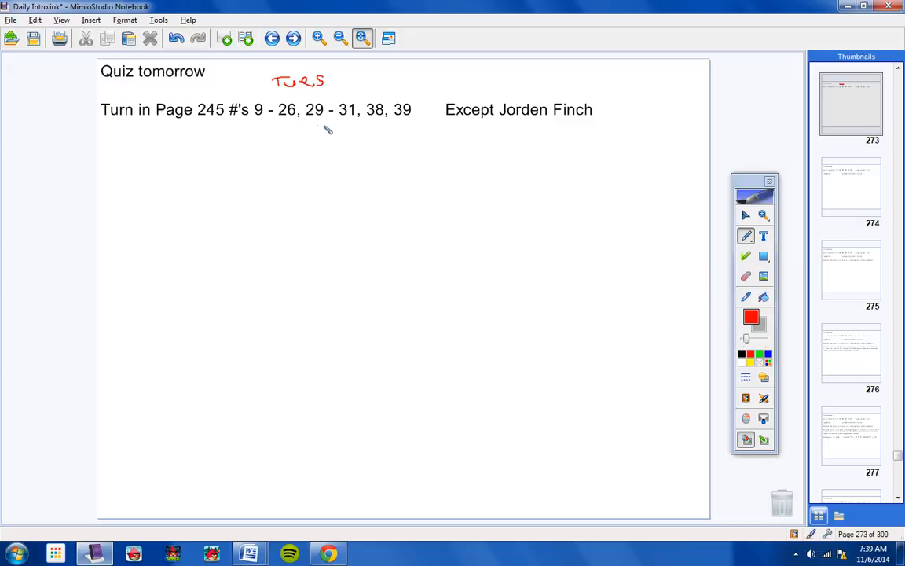
{"action": "mouse_move", "coordinate": [393, 129]}
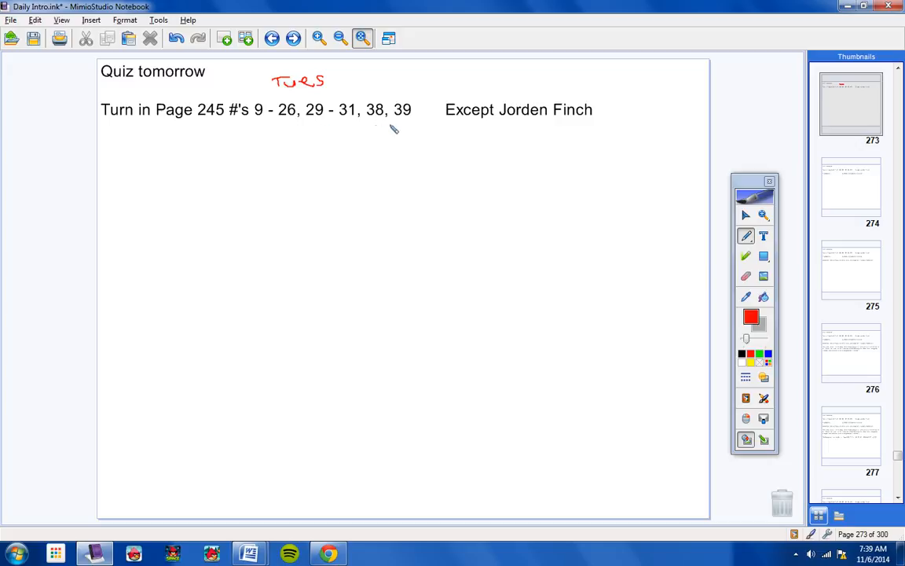
{"action": "mouse_move", "coordinate": [401, 129]}
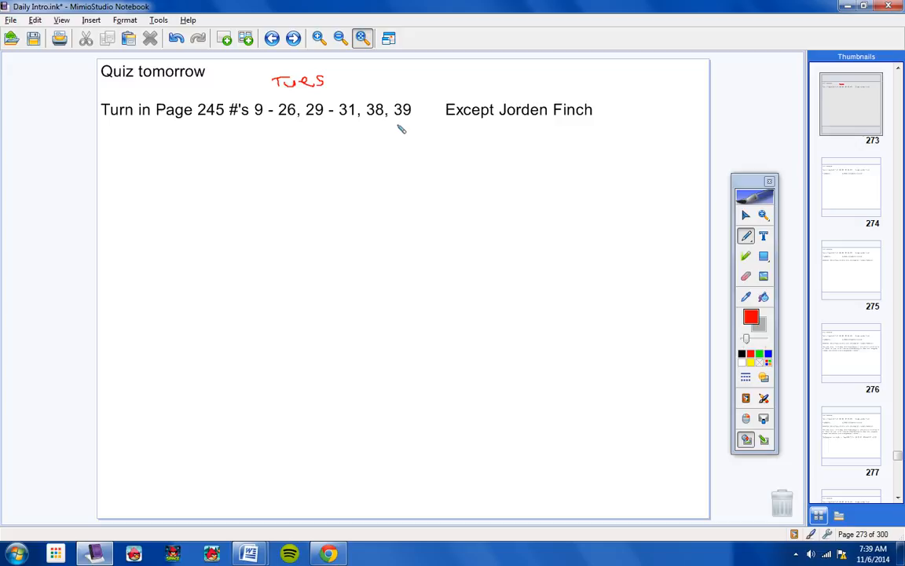
{"action": "mouse_move", "coordinate": [391, 128]}
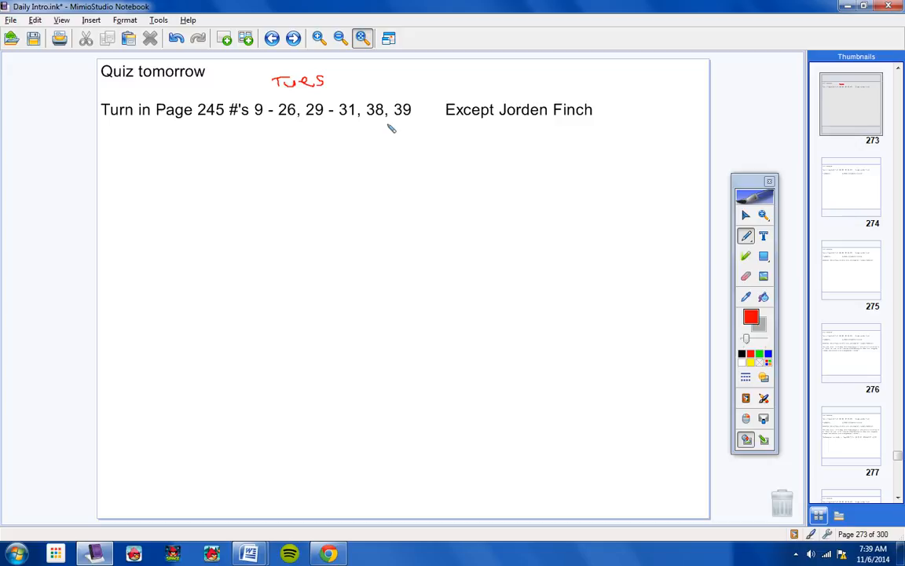
{"action": "mouse_move", "coordinate": [319, 38]}
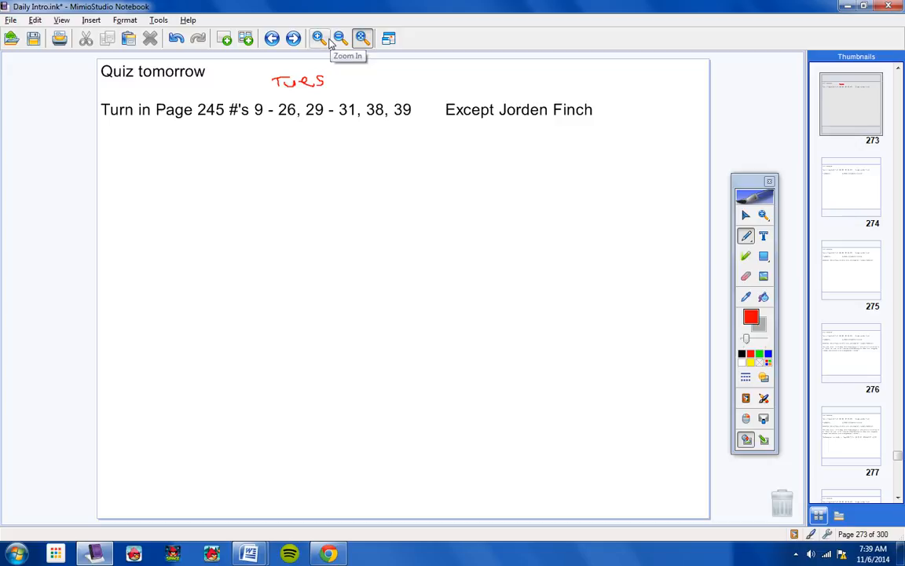
{"action": "mouse_move", "coordinate": [317, 56]}
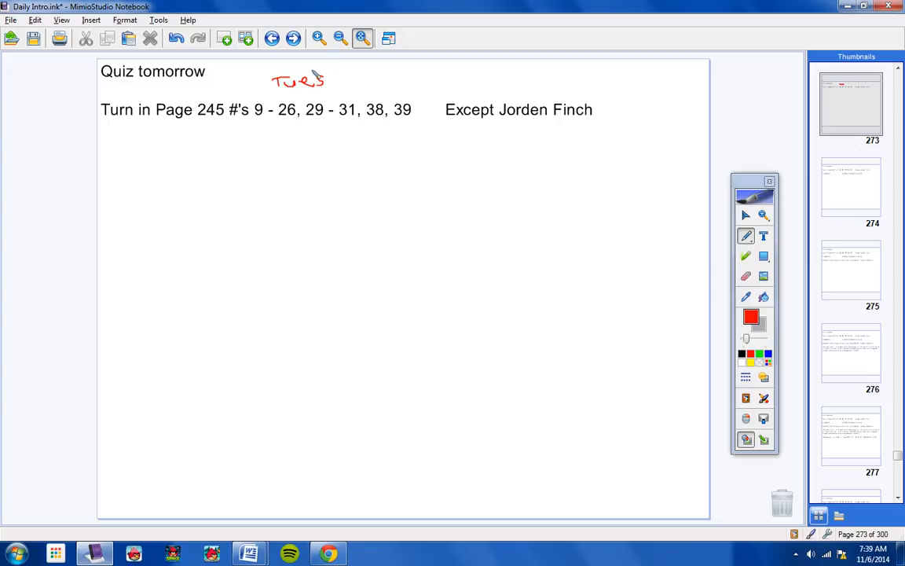
Move on to the Incompletes slide and bring up the Word test-corrections list.
{"action": "left_click", "coordinate": [293, 38]}
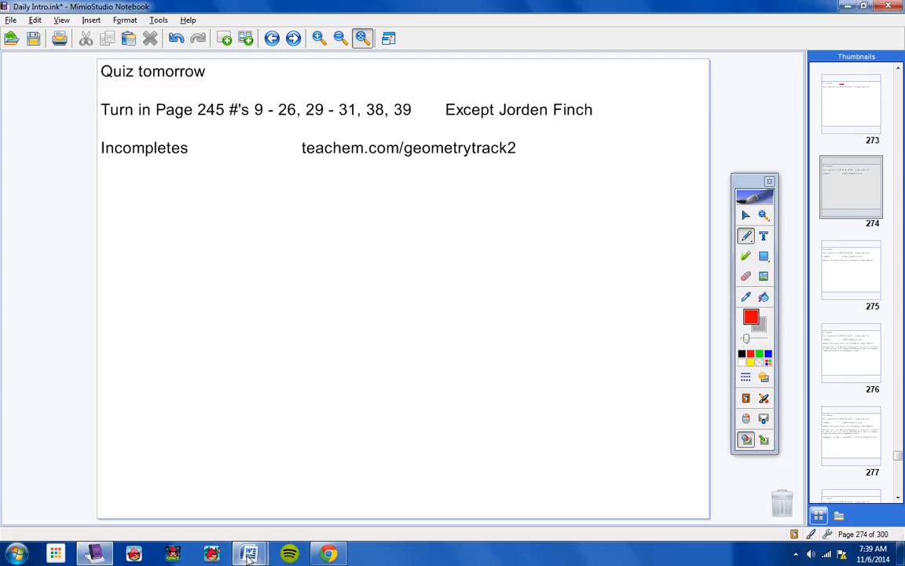
{"action": "left_click", "coordinate": [248, 554]}
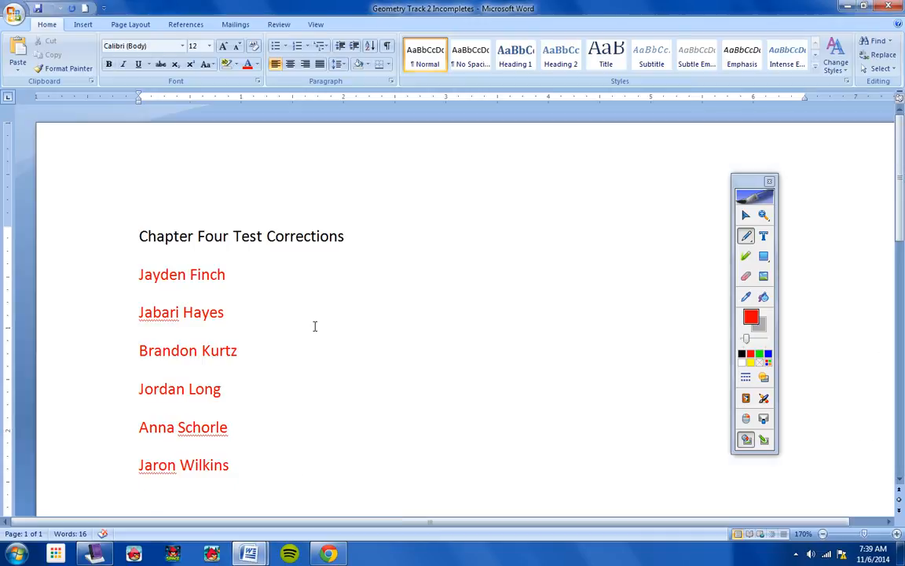
Review the Chapter Four test corrections names in Word, then return to the notebook slides.
{"action": "scroll", "scroll_direction": "up", "scroll_amount": 3}
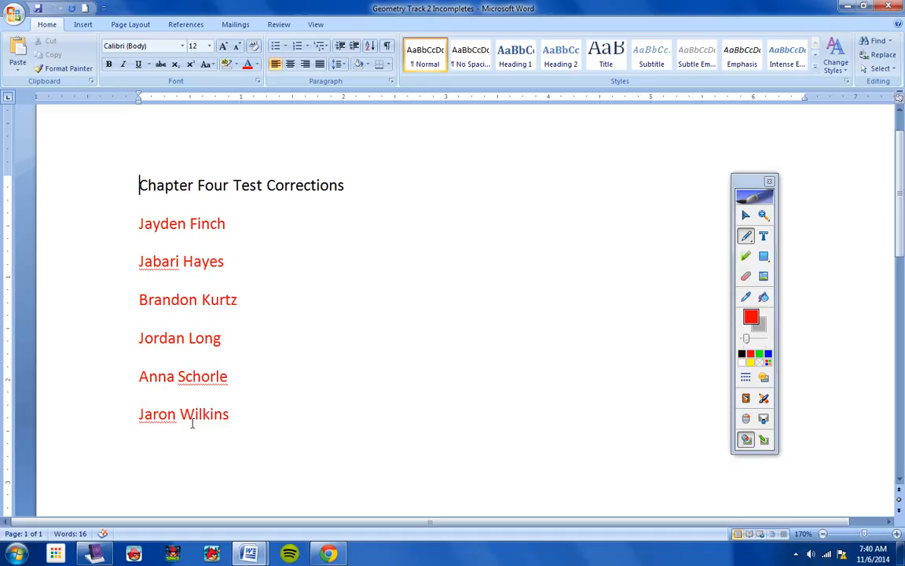
{"action": "mouse_move", "coordinate": [195, 213]}
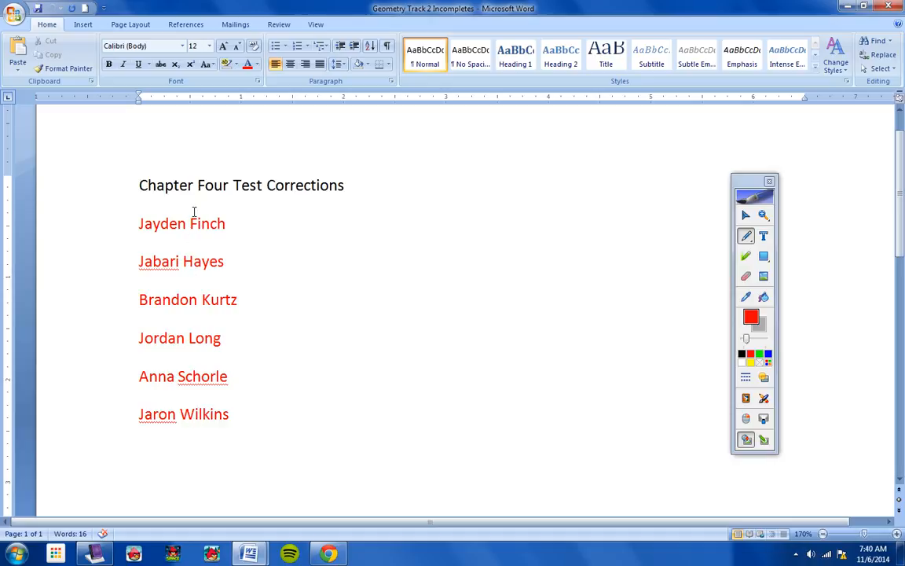
{"action": "left_click", "coordinate": [141, 186]}
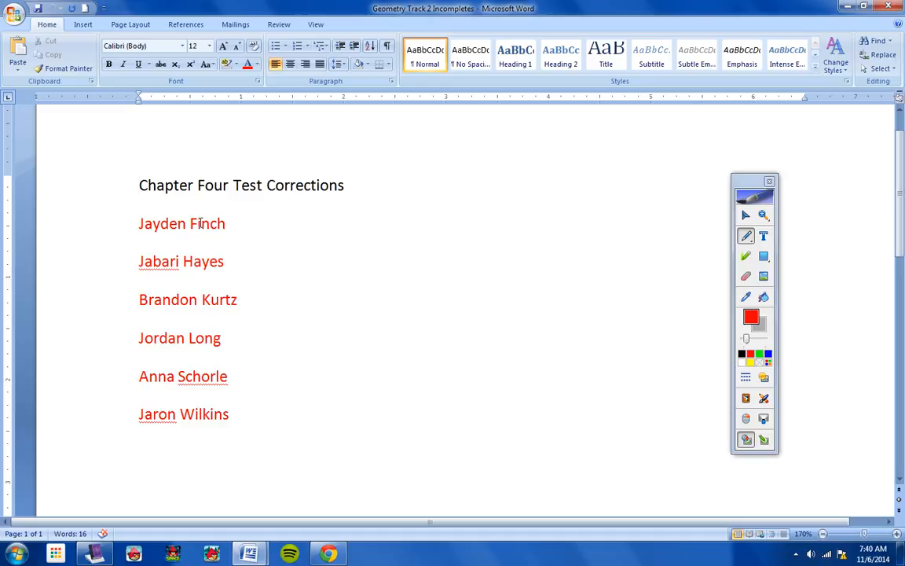
{"action": "left_click", "coordinate": [140, 185]}
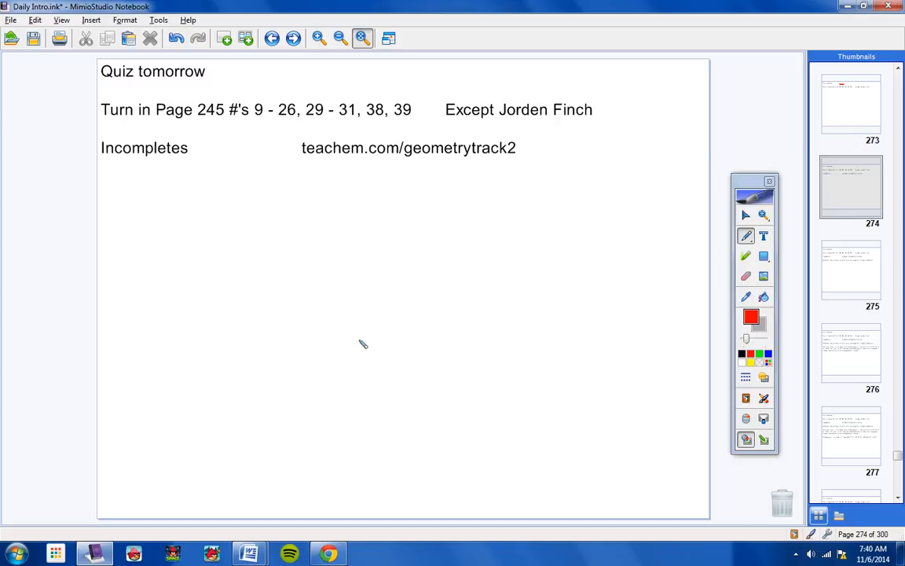
{"action": "mouse_move", "coordinate": [419, 135]}
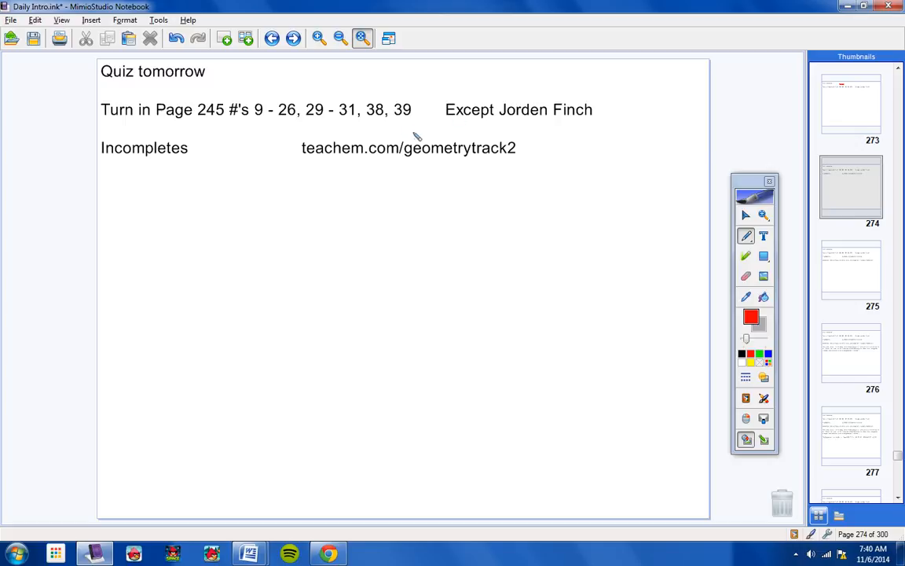
Circle the teachem.com/geometrytrack2 address in red pen.
{"action": "left_click_drag", "start_coordinate": [408, 133], "coordinate": [406, 169]}
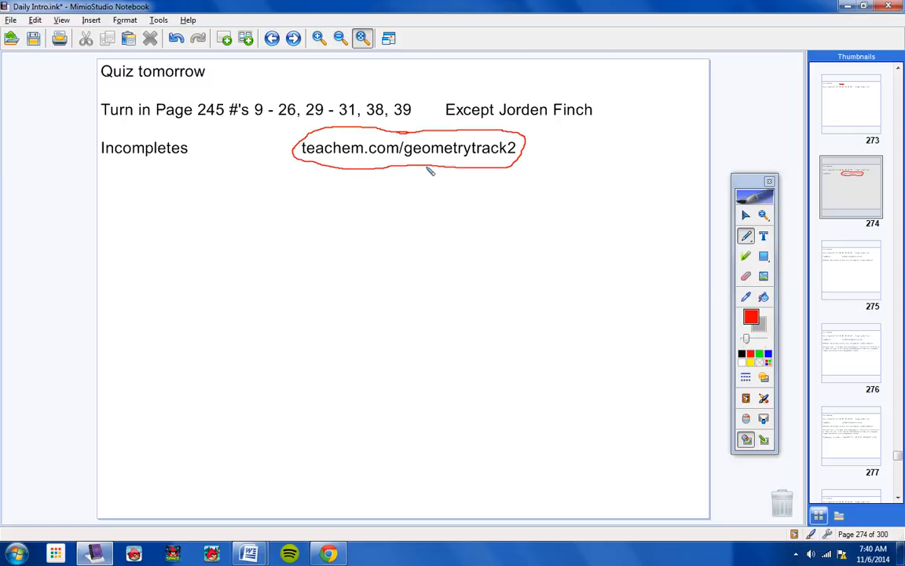
{"action": "mouse_move", "coordinate": [254, 143]}
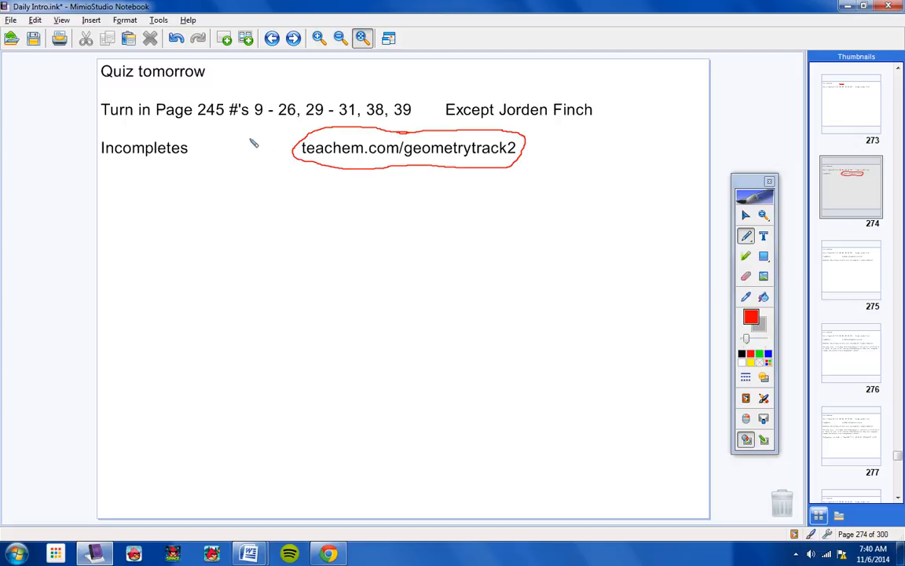
{"action": "mouse_move", "coordinate": [275, 142]}
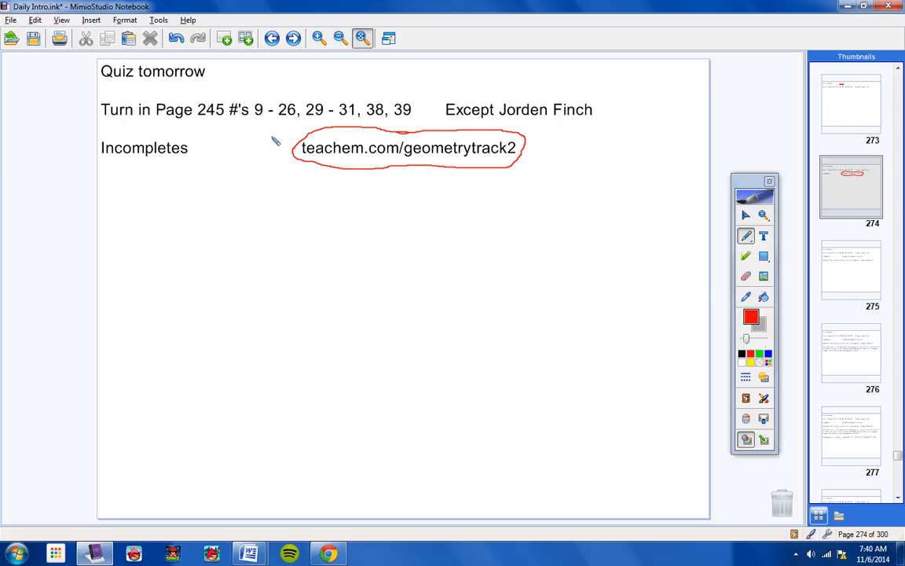
{"action": "mouse_move", "coordinate": [525, 192]}
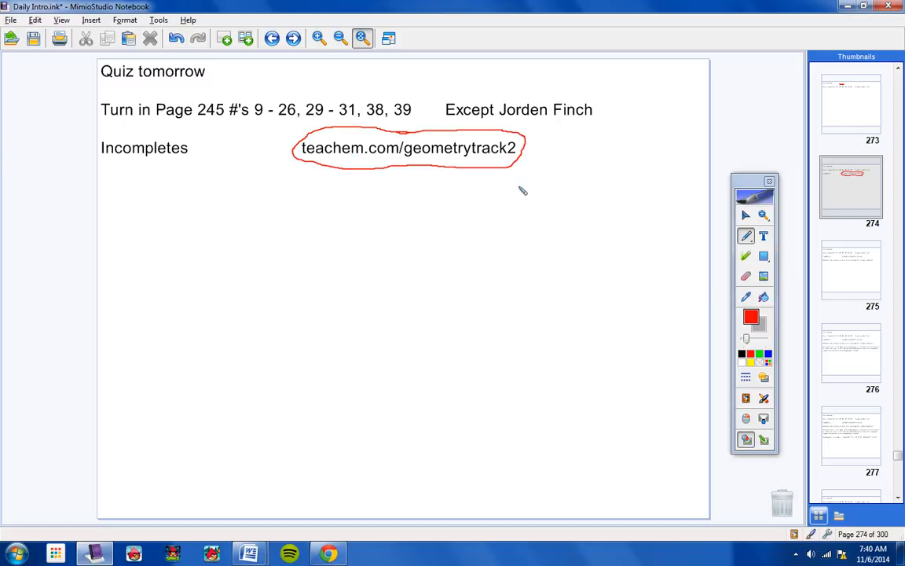
{"action": "mouse_move", "coordinate": [286, 148]}
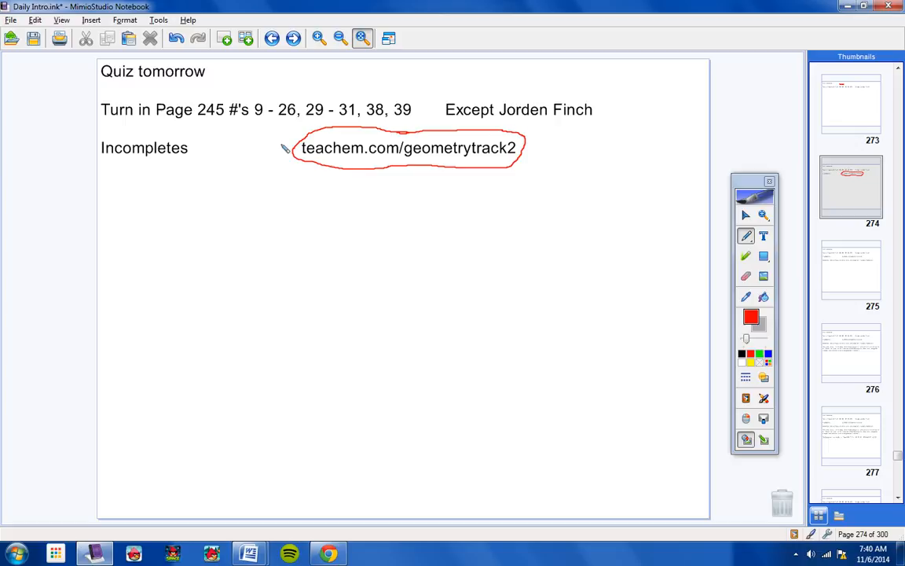
{"action": "mouse_move", "coordinate": [286, 96]}
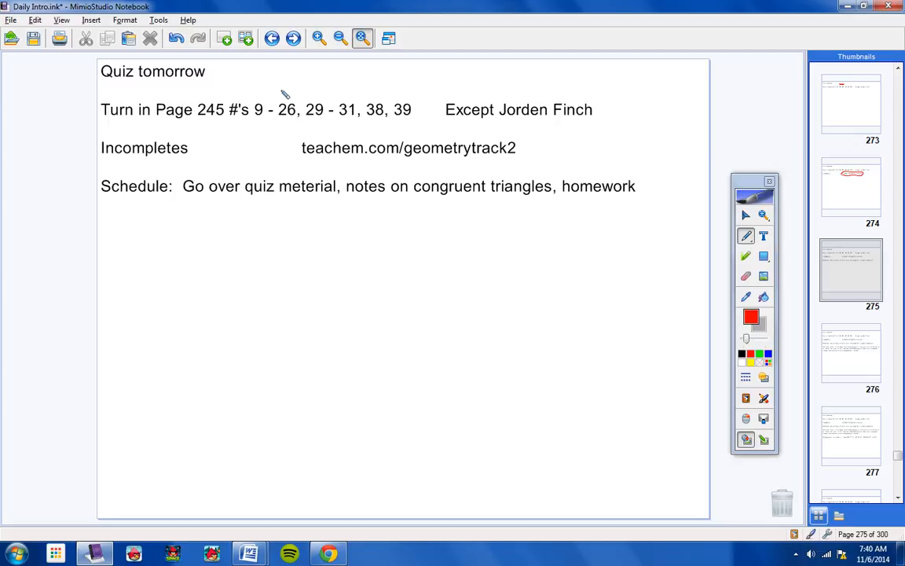
{"action": "mouse_move", "coordinate": [297, 193]}
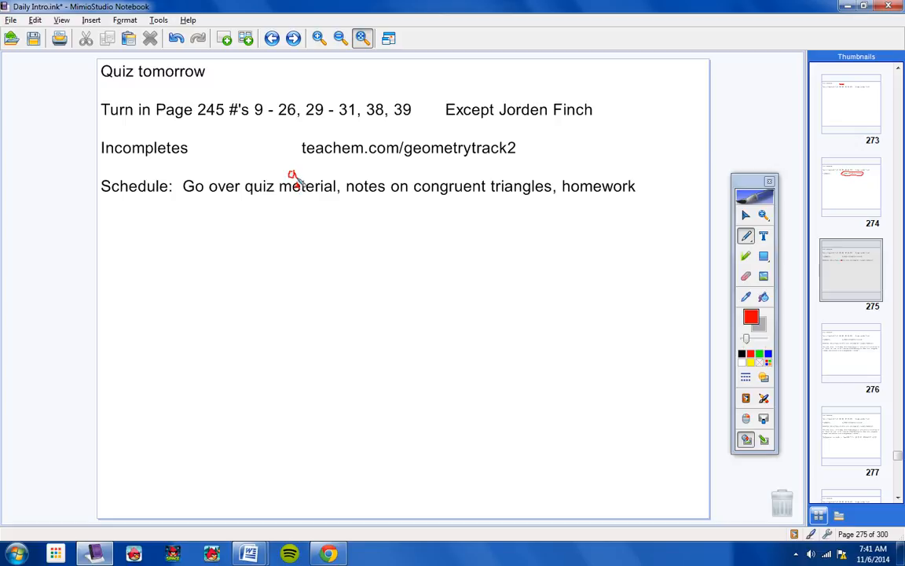
{"action": "mouse_move", "coordinate": [500, 208]}
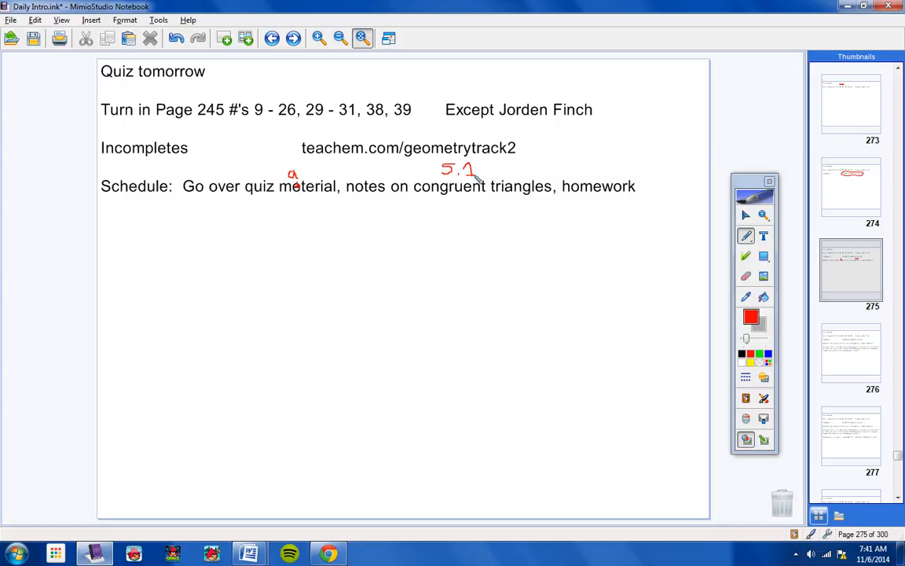
{"action": "mouse_move", "coordinate": [415, 229]}
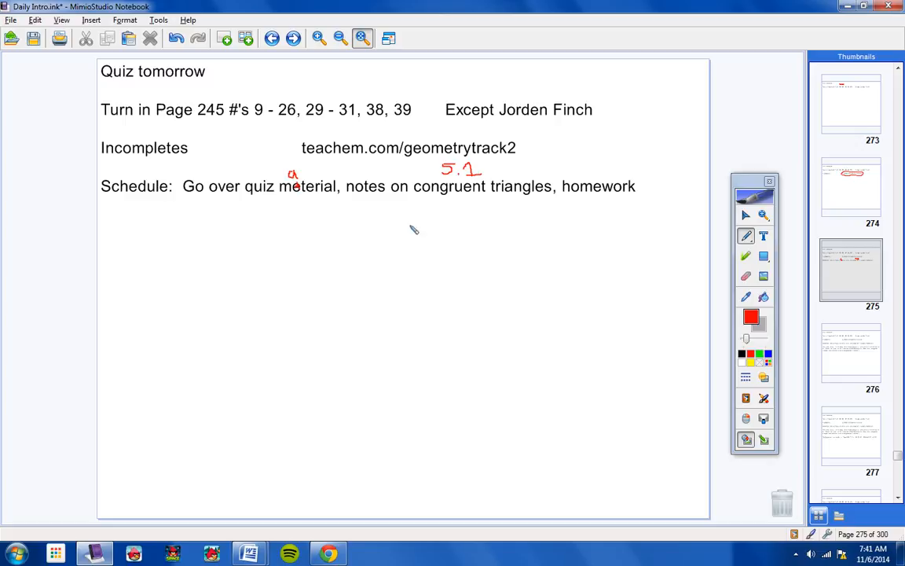
Advance to the slide about today's congruent-triangles video.
{"action": "left_click", "coordinate": [292, 38]}
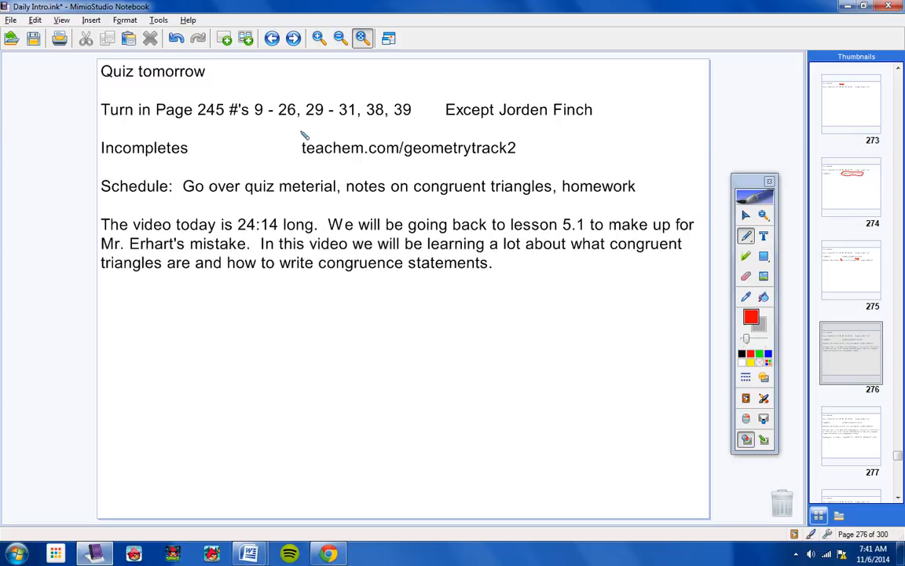
{"action": "mouse_move", "coordinate": [270, 249]}
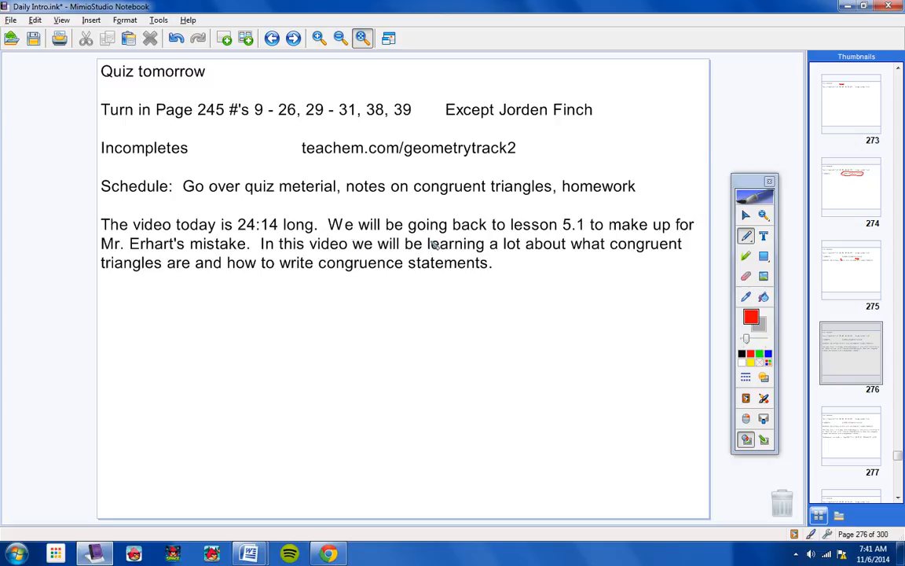
{"action": "mouse_move", "coordinate": [600, 236]}
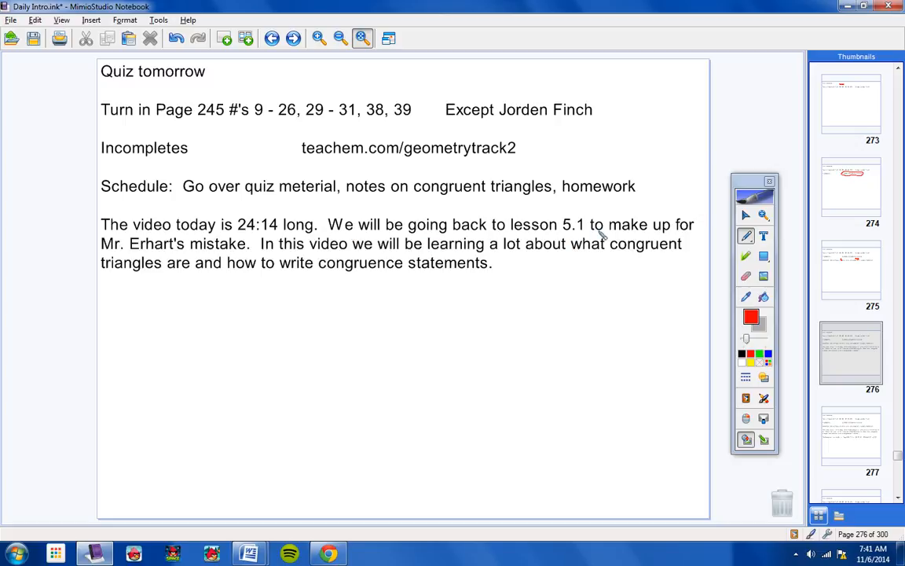
{"action": "mouse_move", "coordinate": [280, 264]}
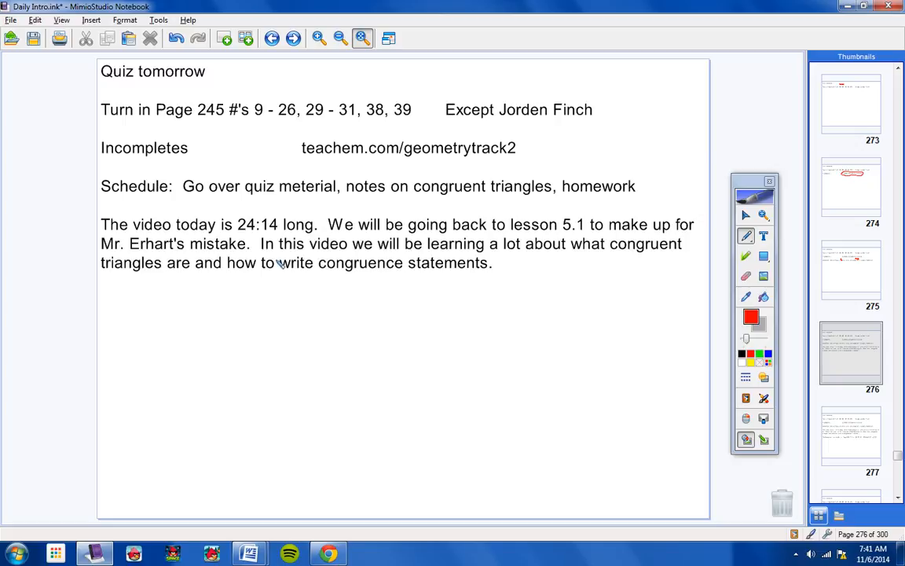
{"action": "mouse_move", "coordinate": [227, 271]}
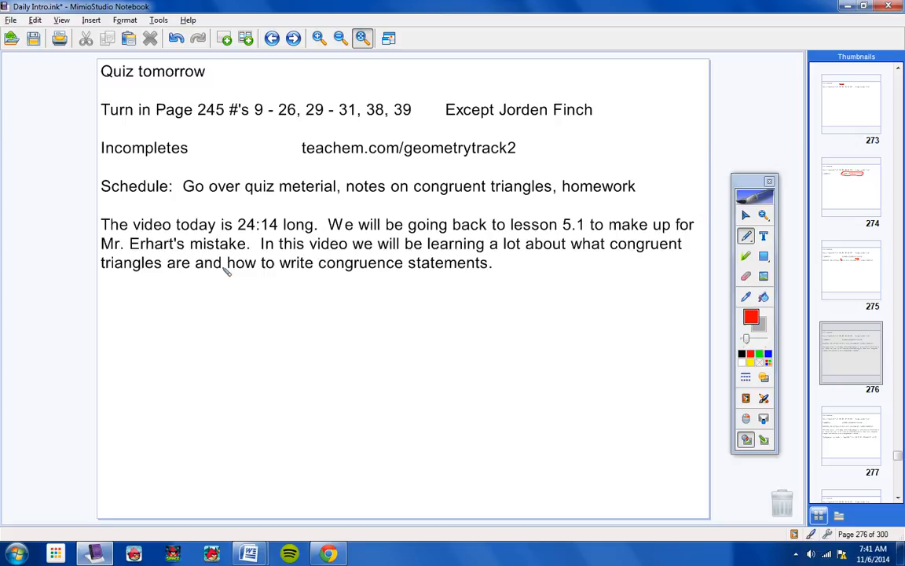
{"action": "mouse_move", "coordinate": [458, 287]}
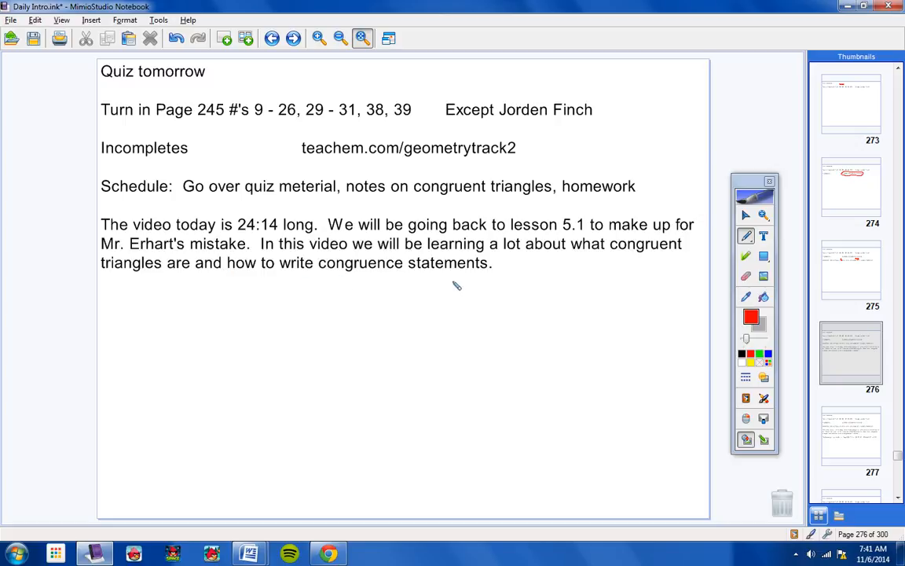
{"action": "mouse_move", "coordinate": [396, 259]}
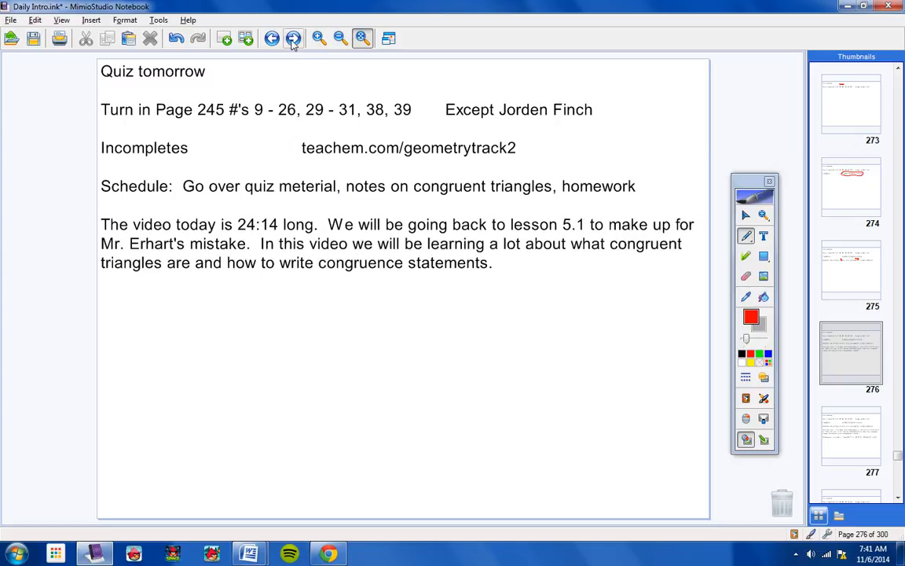
Advance to the homework slide listing tonight's Page 236 problems.
{"action": "left_click", "coordinate": [292, 38]}
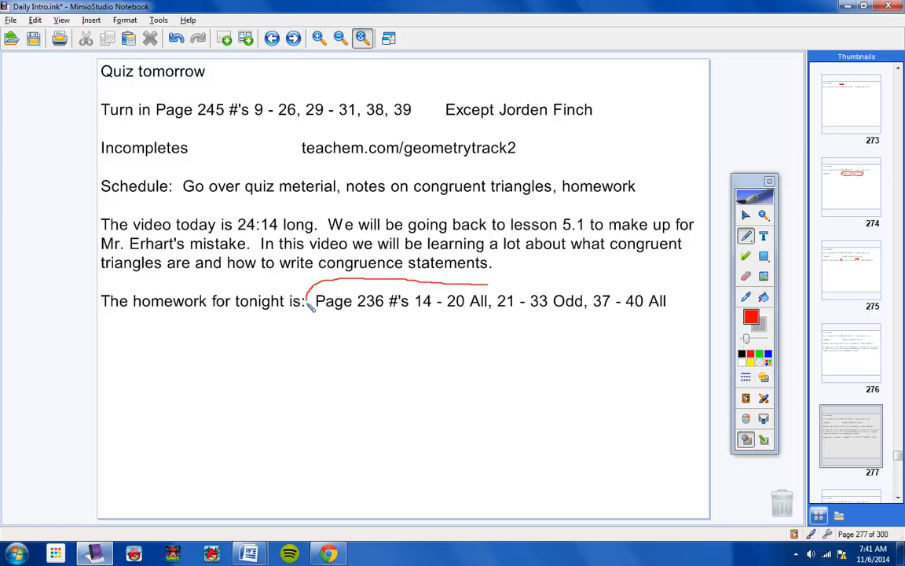
Circle the Page 236 homework assignment in red, then go to the Lesson 5.1 slide.
{"action": "left_click_drag", "start_coordinate": [314, 318], "coordinate": [660, 318]}
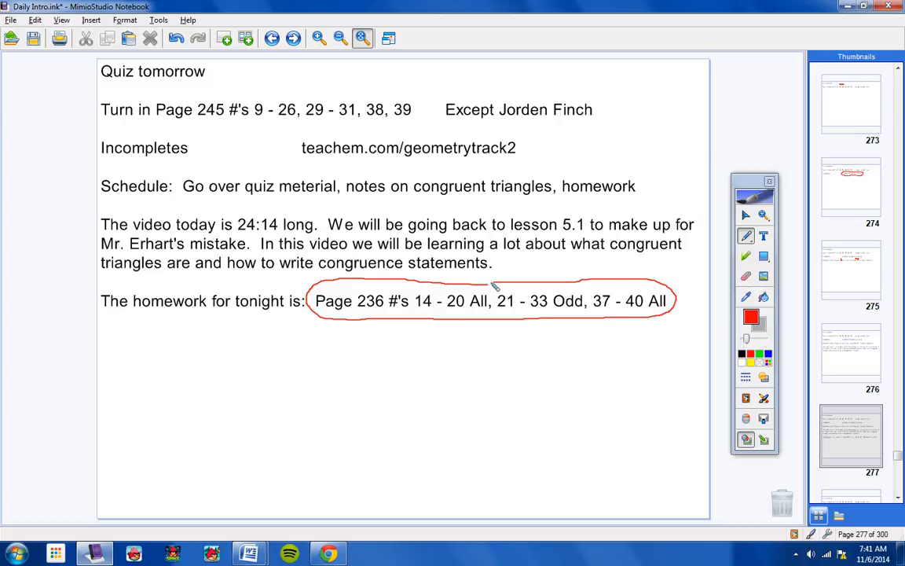
{"action": "mouse_move", "coordinate": [453, 383]}
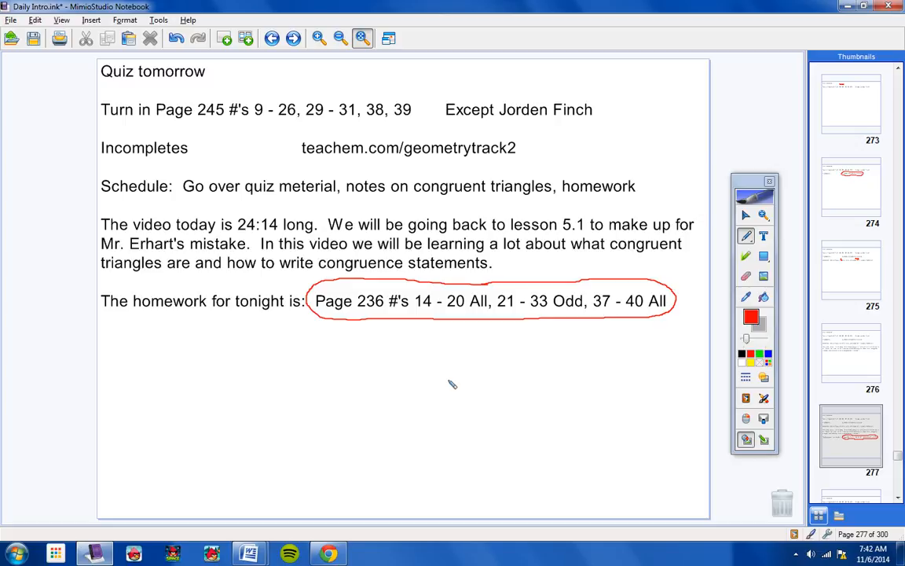
{"action": "mouse_move", "coordinate": [512, 355]}
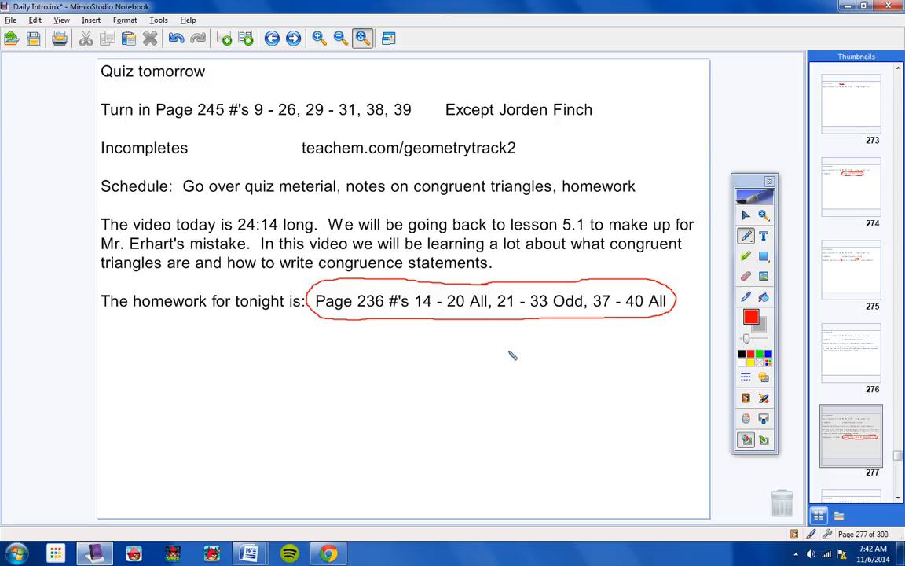
{"action": "mouse_move", "coordinate": [464, 318]}
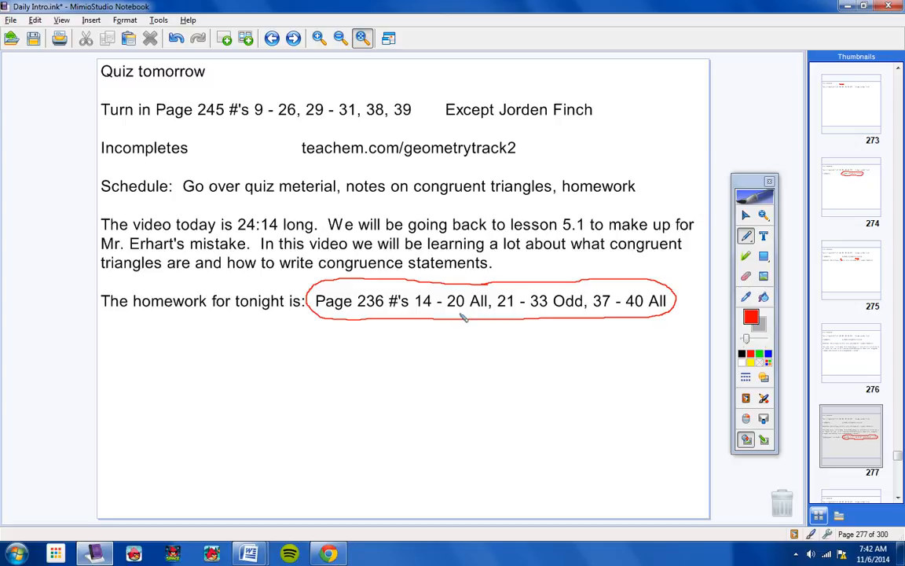
{"action": "left_click", "coordinate": [293, 37]}
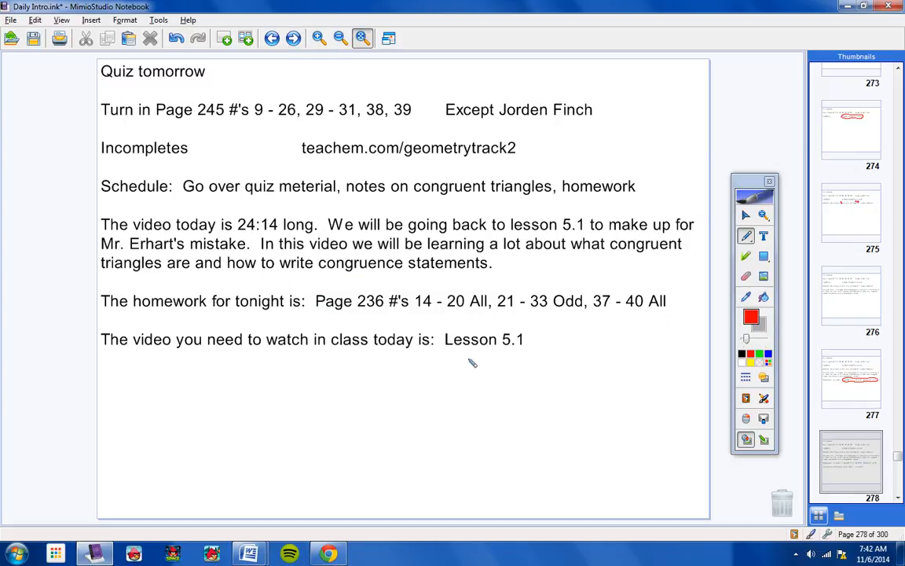
{"action": "mouse_move", "coordinate": [494, 325]}
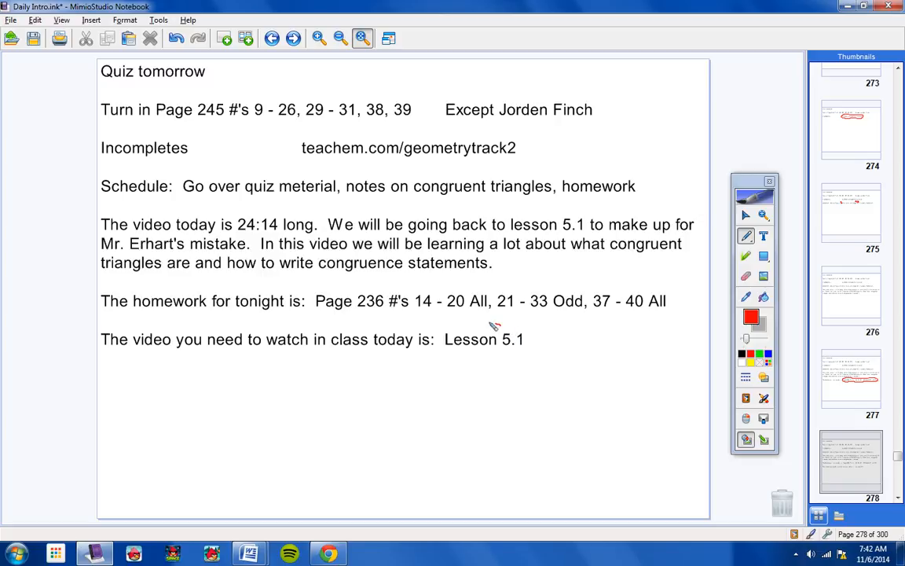
Circle Lesson 5.1 in red as today's video and advance toward the SSS Postulate slide.
{"action": "left_click_drag", "start_coordinate": [440, 326], "coordinate": [527, 353]}
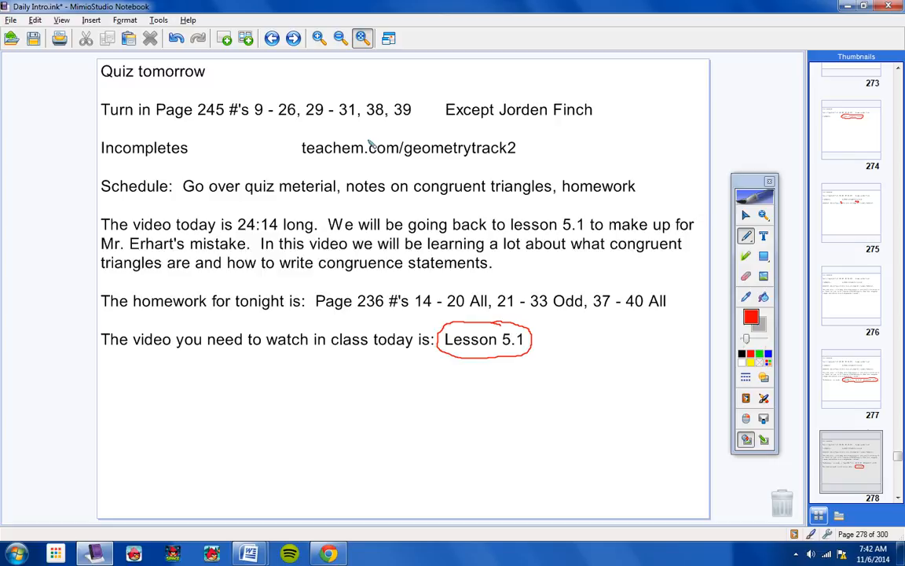
{"action": "left_click", "coordinate": [293, 37]}
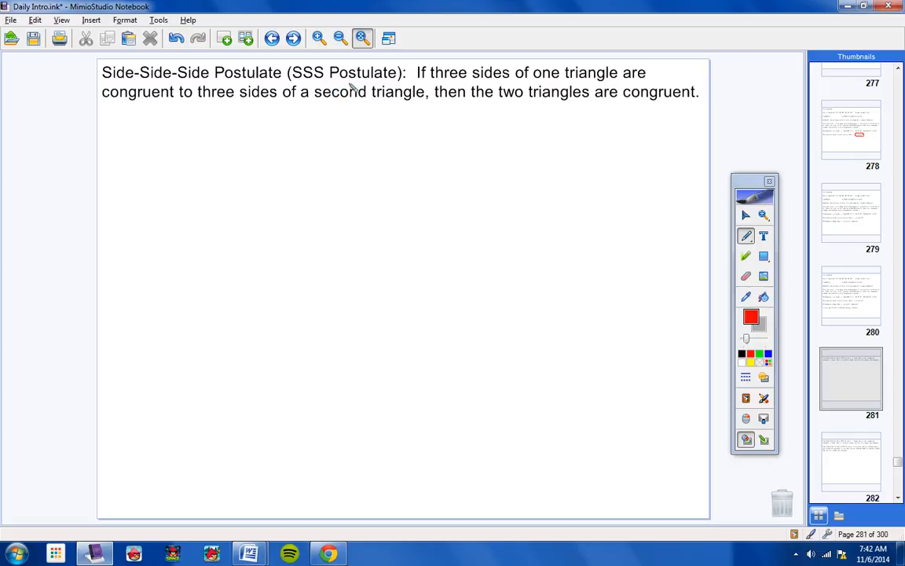
Skip ahead one slide and back to land on the SSS and SAS postulates slide.
{"action": "left_click", "coordinate": [292, 38]}
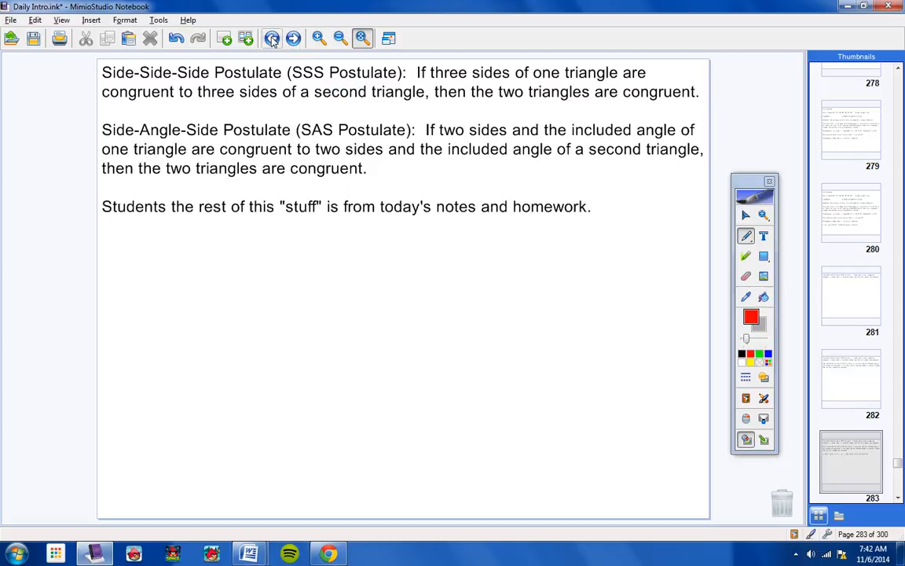
{"action": "left_click", "coordinate": [272, 38]}
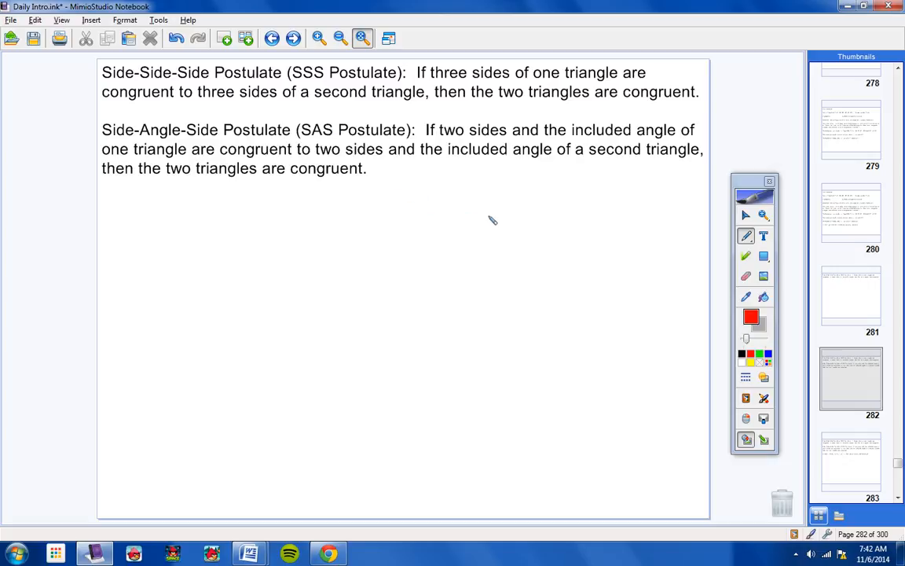
{"action": "mouse_move", "coordinate": [493, 207]}
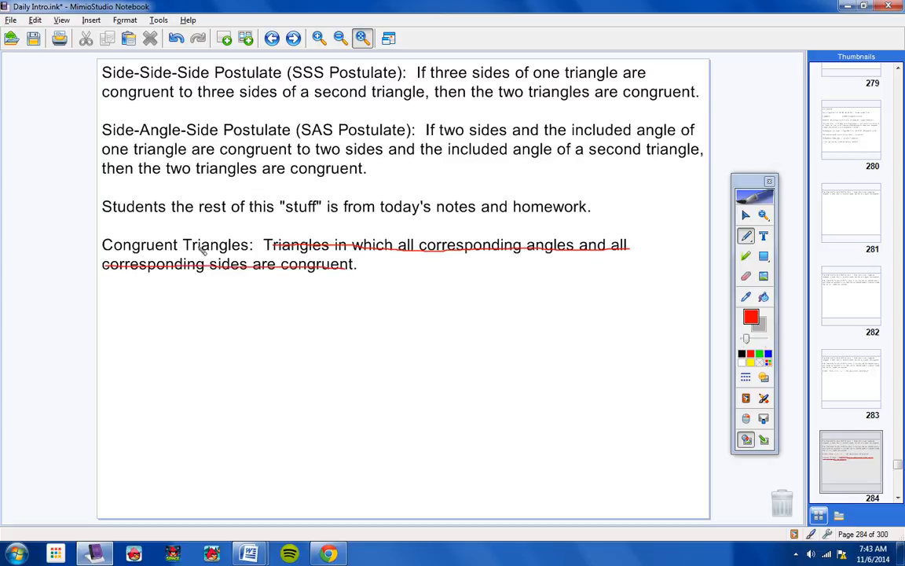
{"action": "mouse_move", "coordinate": [195, 238]}
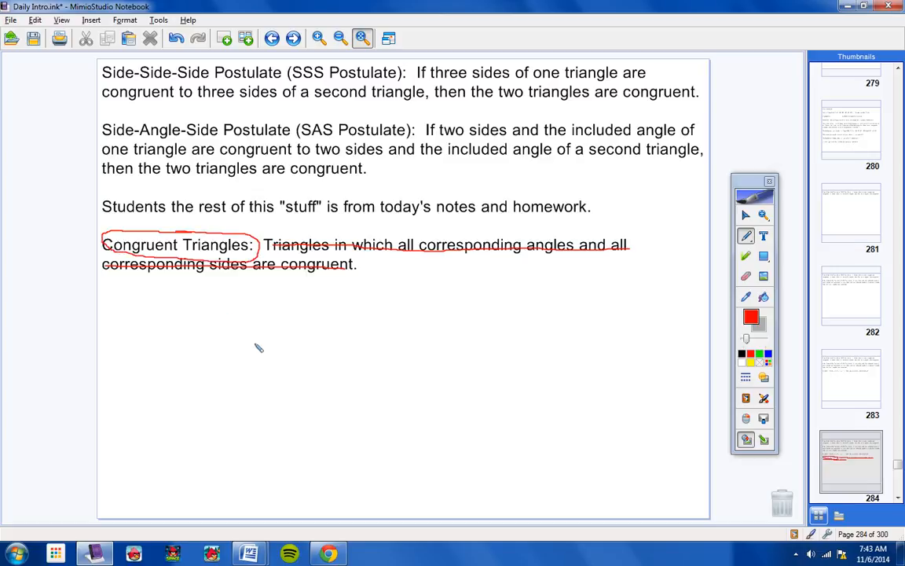
{"action": "mouse_move", "coordinate": [311, 133]}
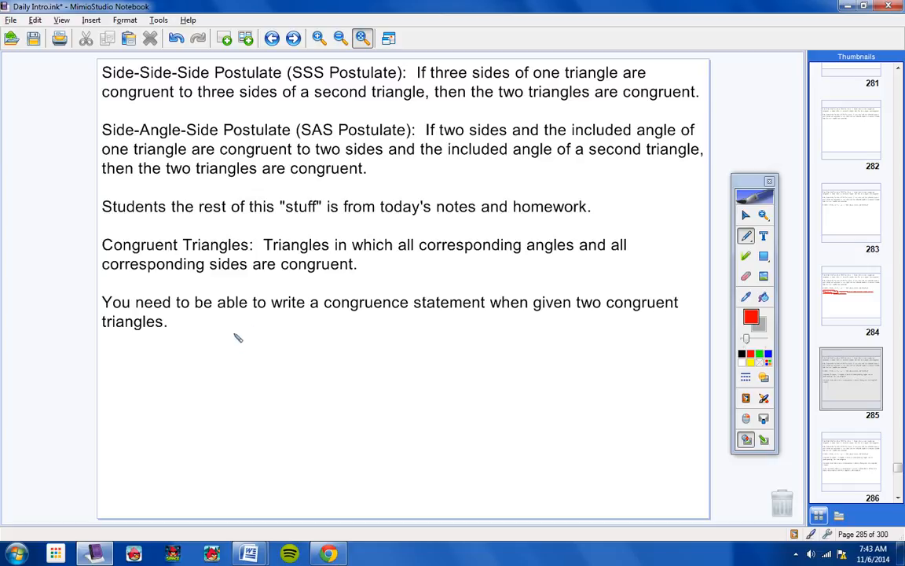
{"action": "mouse_move", "coordinate": [333, 333]}
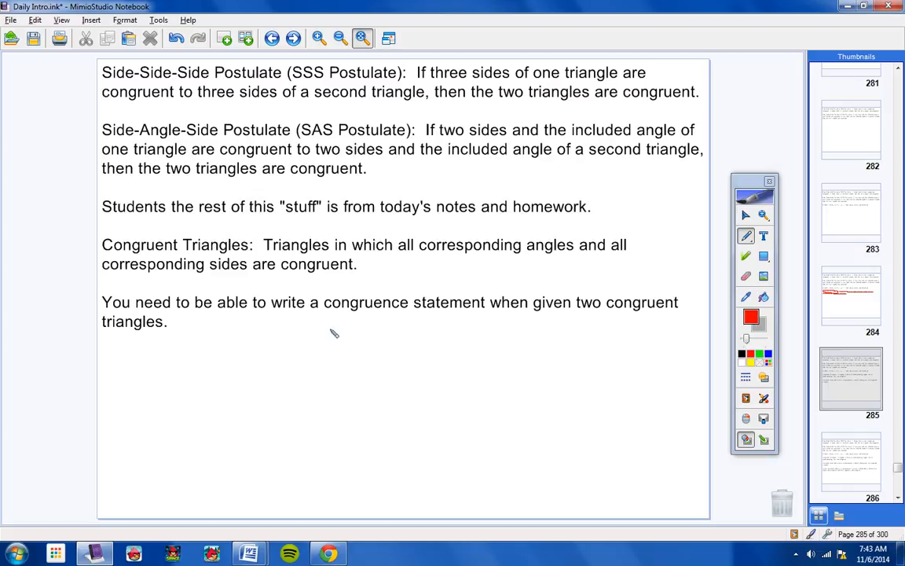
{"action": "mouse_move", "coordinate": [481, 334]}
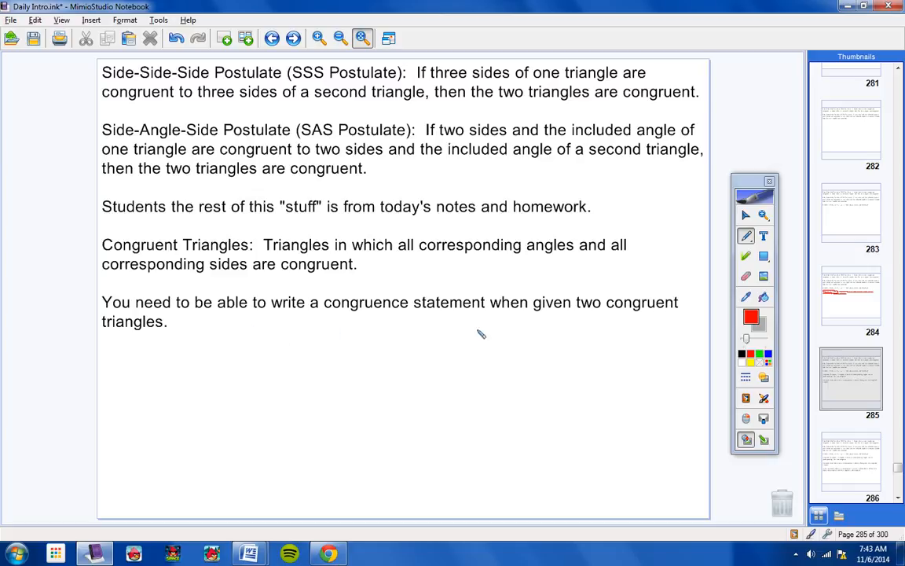
{"action": "mouse_move", "coordinate": [324, 338]}
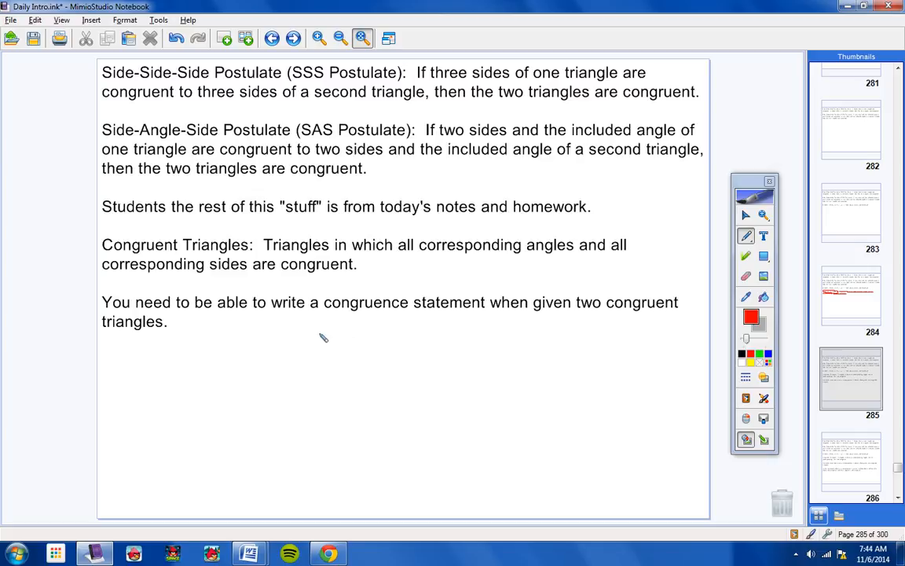
{"action": "mouse_move", "coordinate": [233, 330]}
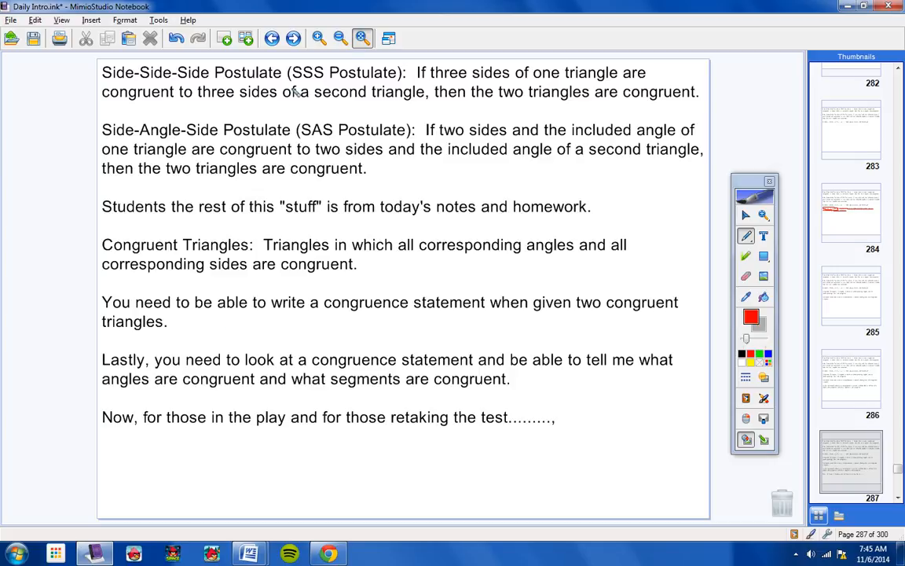
Add a red pen mark across the SSS and SAS postulate lines.
{"action": "left_click_drag", "start_coordinate": [298, 161], "coordinate": [359, 138]}
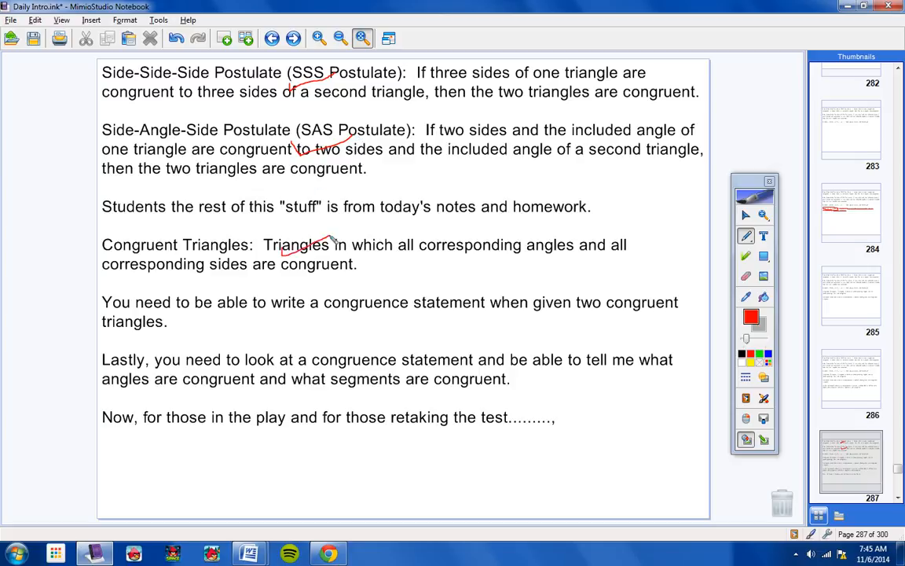
{"action": "mouse_move", "coordinate": [296, 349]}
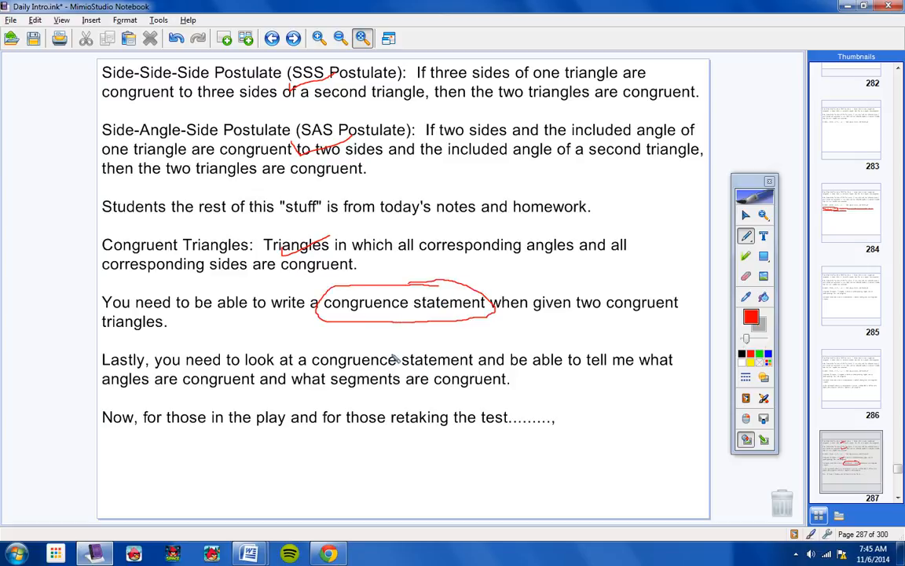
{"action": "mouse_move", "coordinate": [260, 396]}
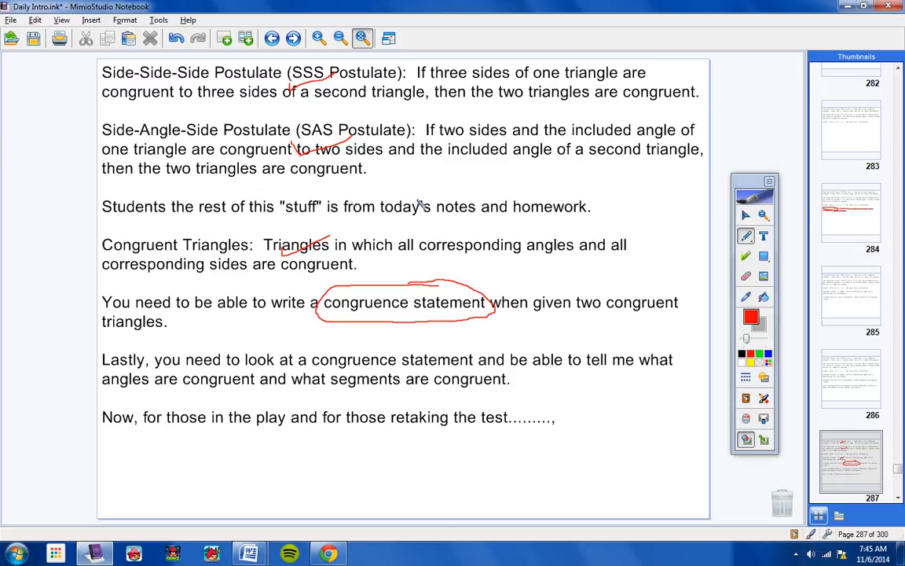
{"action": "mouse_move", "coordinate": [383, 170]}
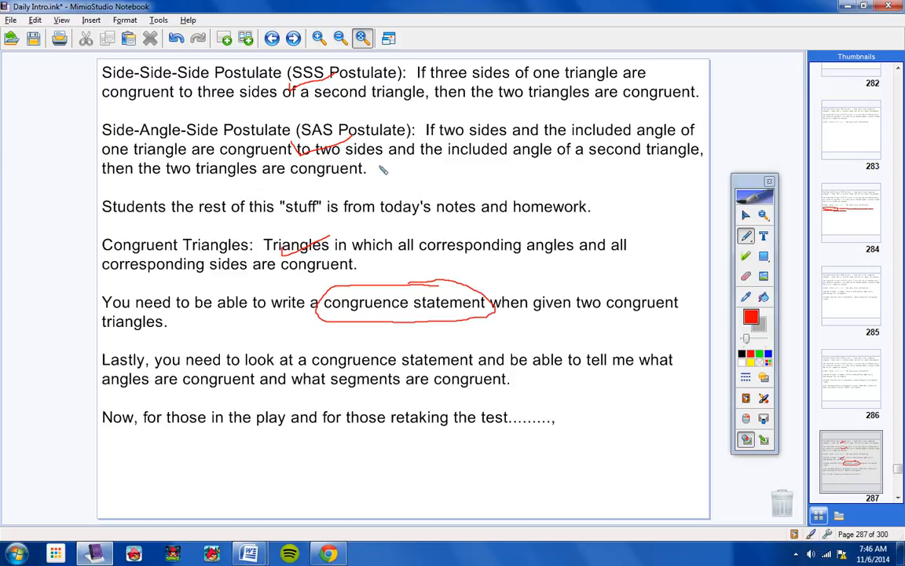
{"action": "mouse_move", "coordinate": [384, 208]}
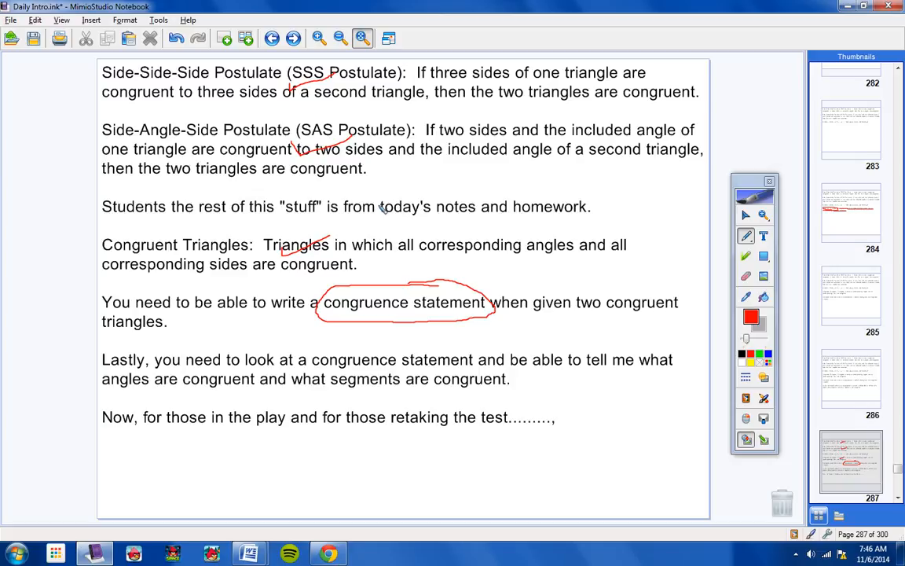